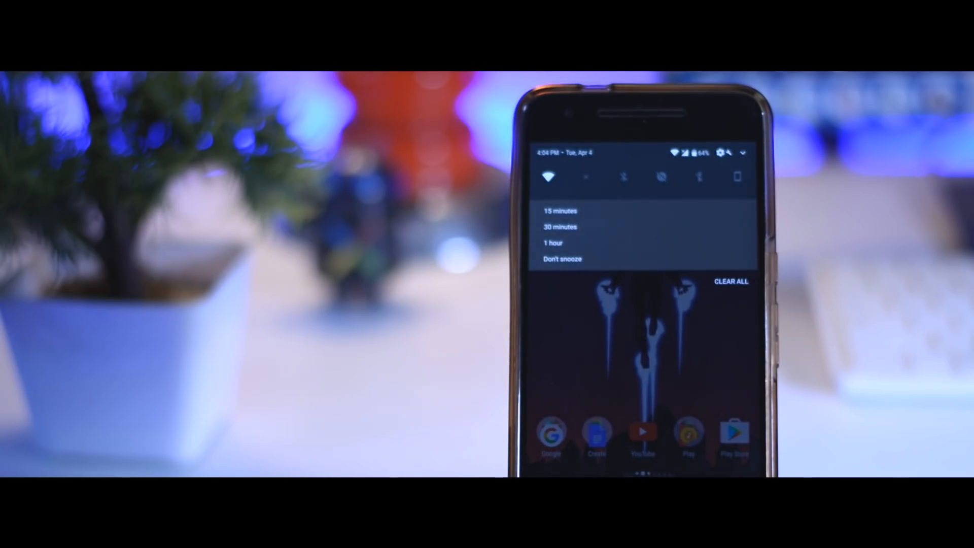
Step: Open a notification's snooze options, ranging from 15 minutes to 1 hour
click(560, 211)
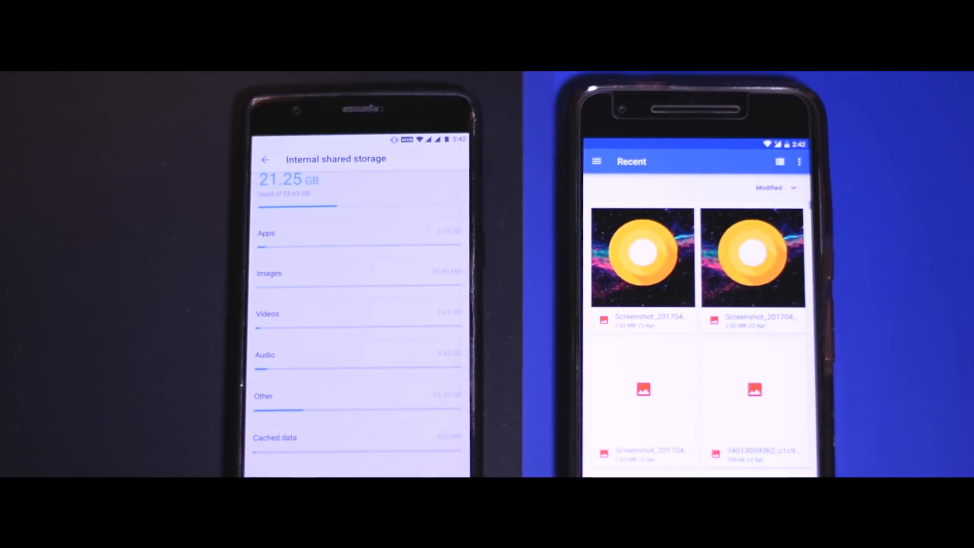
Step: Switch the Files app from recent screenshots to the Nexus 6P storage folders
scroll(down, 3)
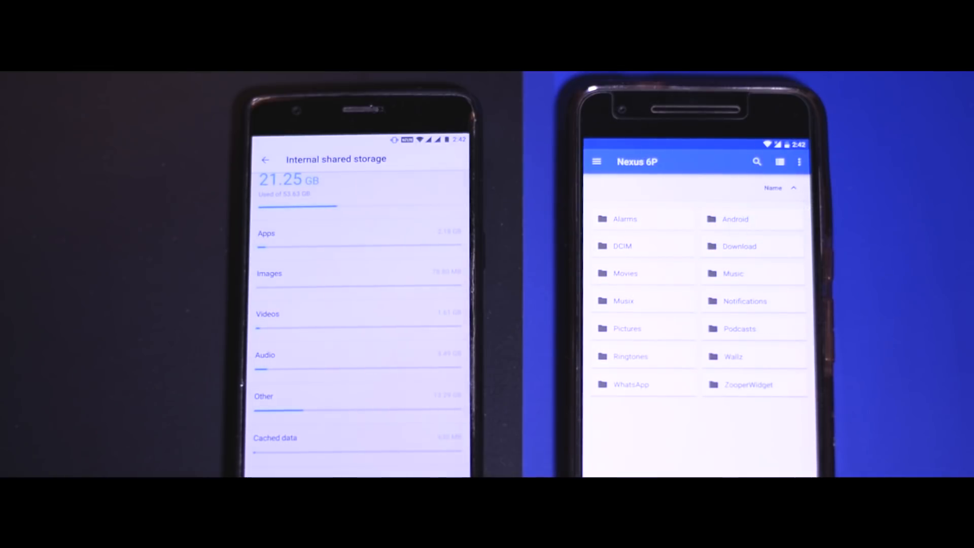
click(626, 328)
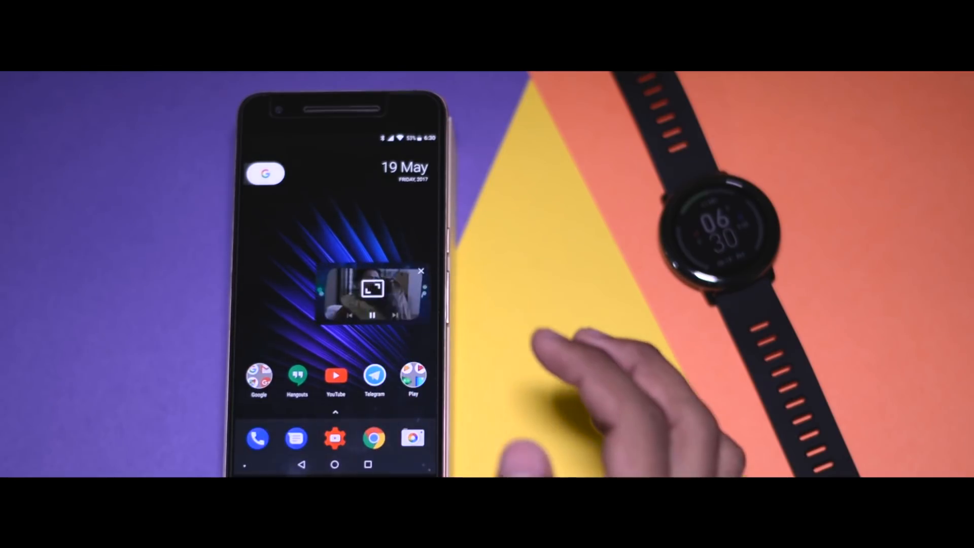
Step: Tap the floating picture-in-picture video to show its controls
click(370, 288)
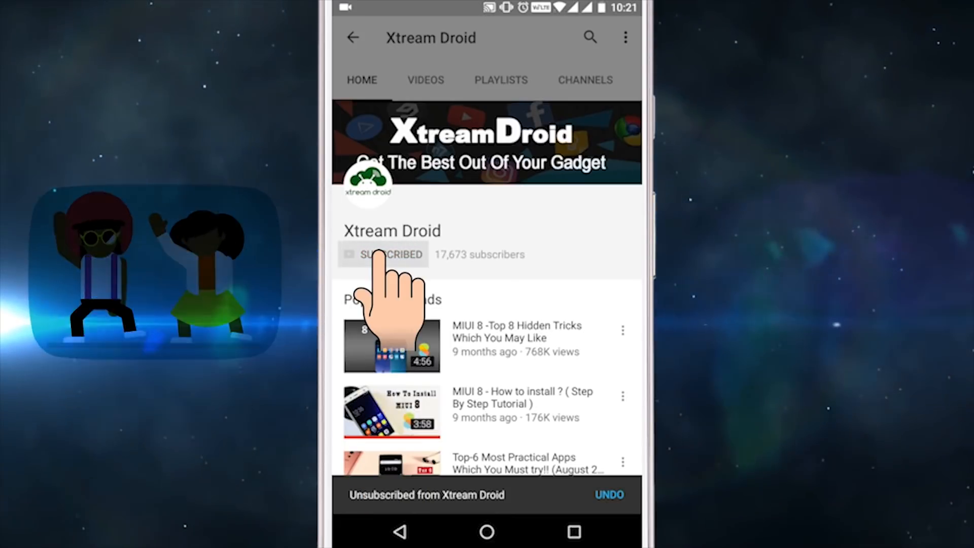
Step: Enable bell notifications for new Xtream Droid videos after subscribing
click(384, 254)
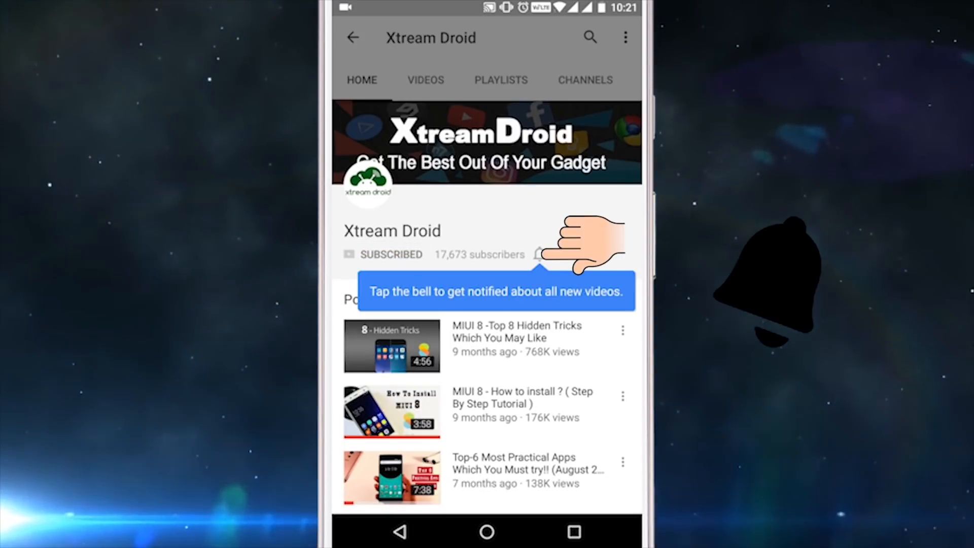